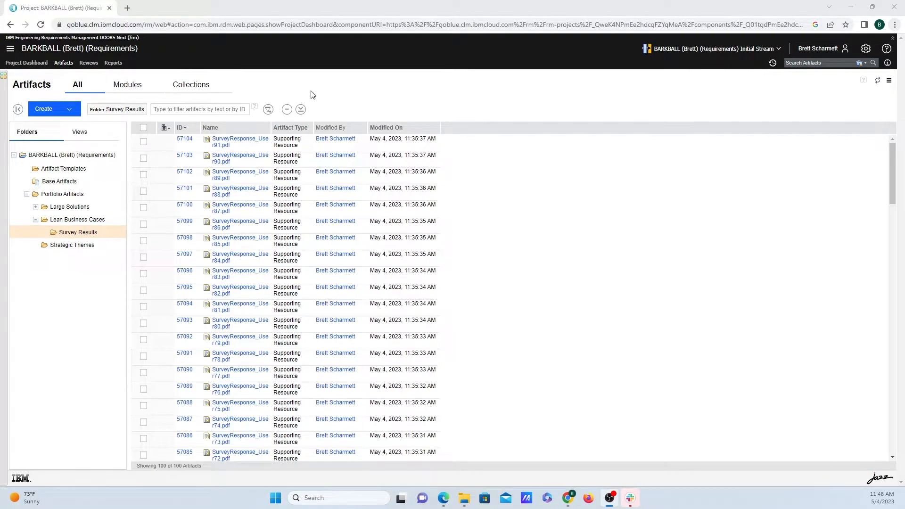
{"action": "mouse_move", "coordinate": [282, 89]}
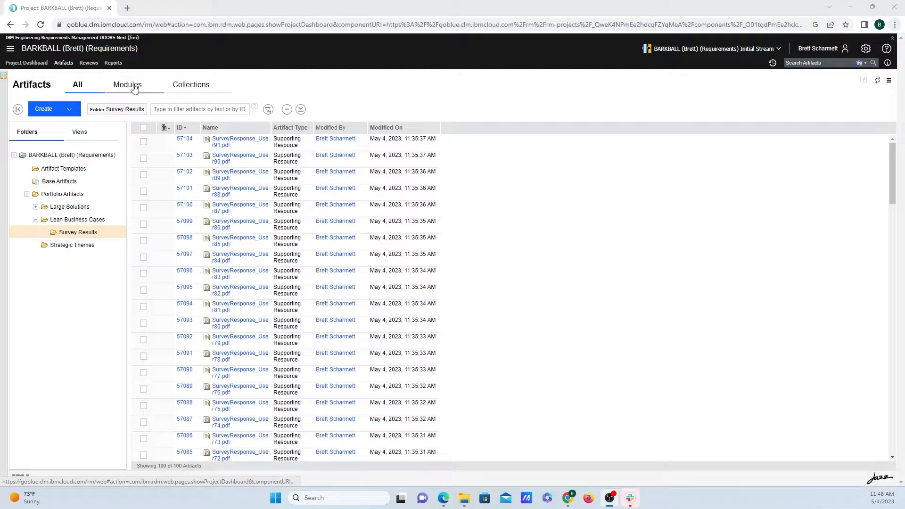
Show the Collections list for the Survey Results folder, which has no collections yet.
{"action": "left_click", "coordinate": [192, 84]}
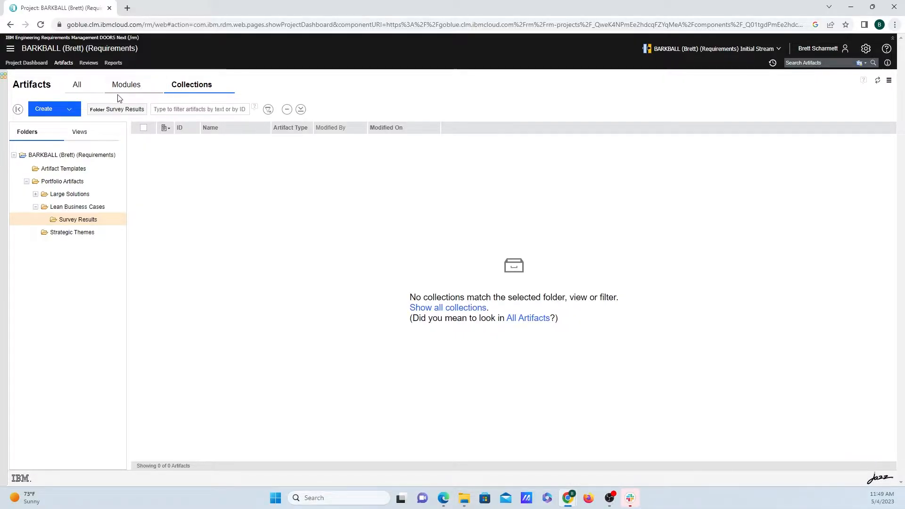
Start a new collection named 'Survey Responses Group' and review its type, template and folder settings.
{"action": "left_click", "coordinate": [53, 108]}
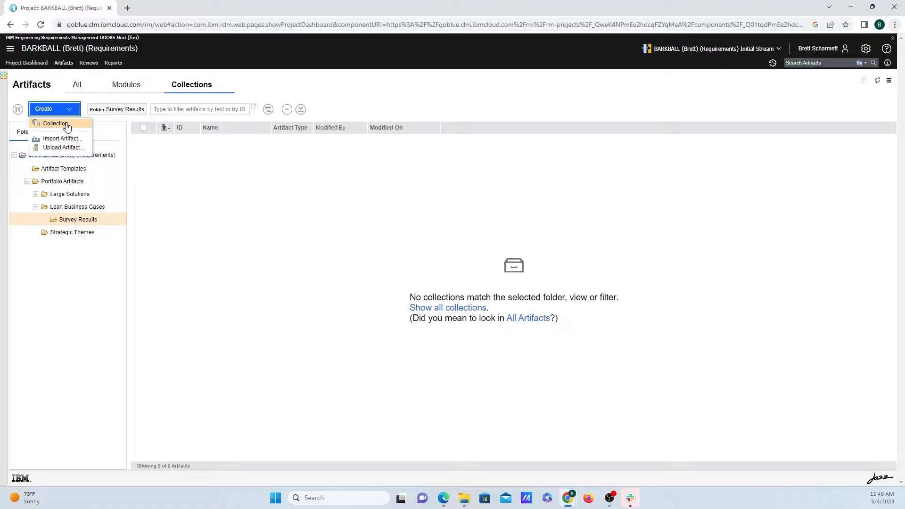
{"action": "left_click", "coordinate": [56, 123]}
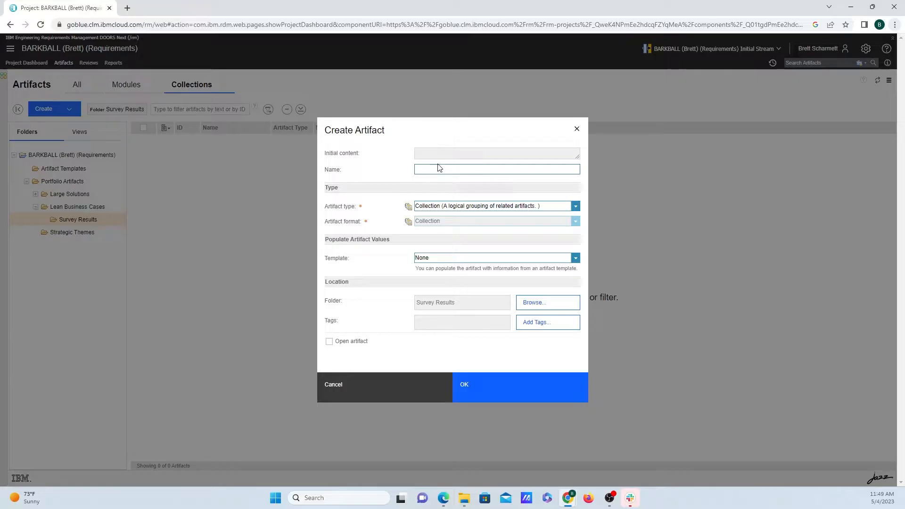
{"action": "left_click", "coordinate": [496, 169]}
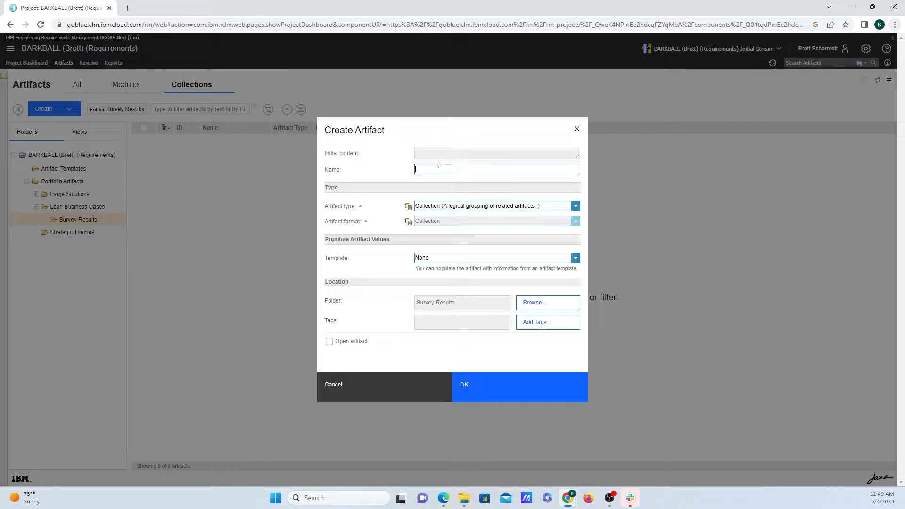
{"action": "type", "text": "Survey Responses Group"}
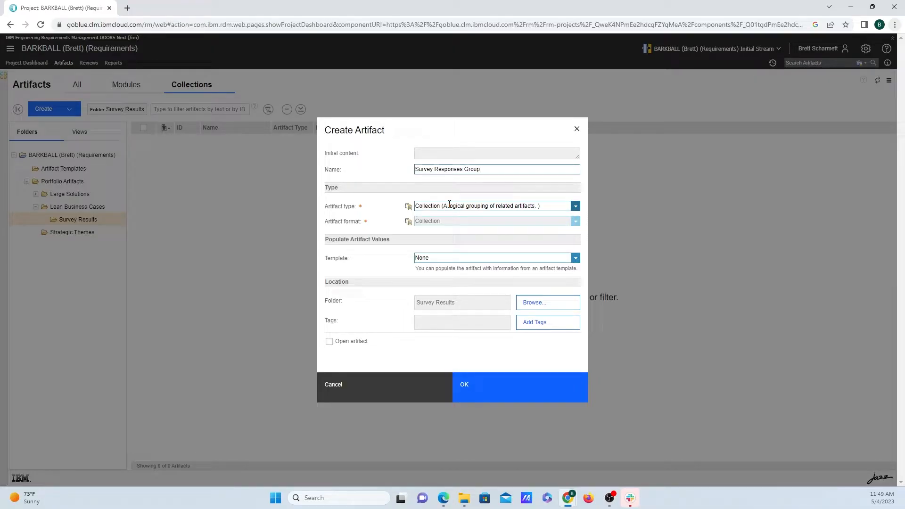
{"action": "left_click", "coordinate": [574, 206]}
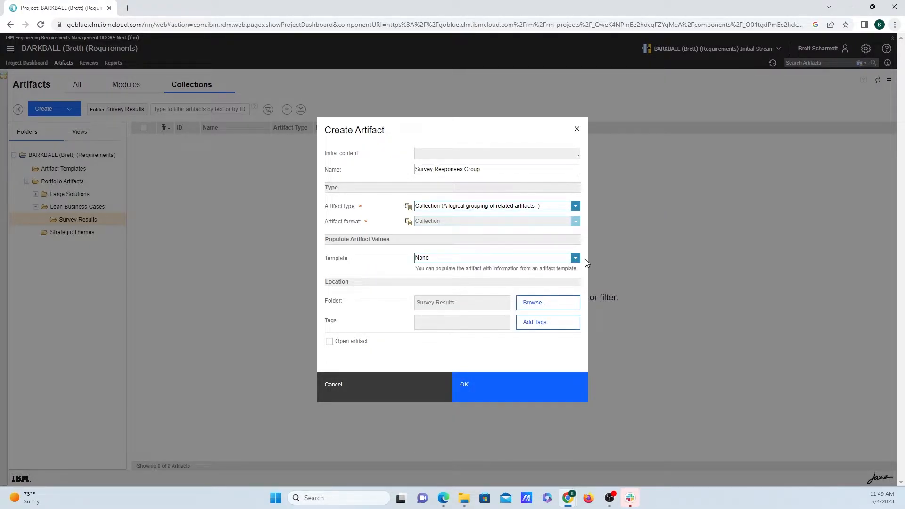
{"action": "left_click", "coordinate": [574, 257]}
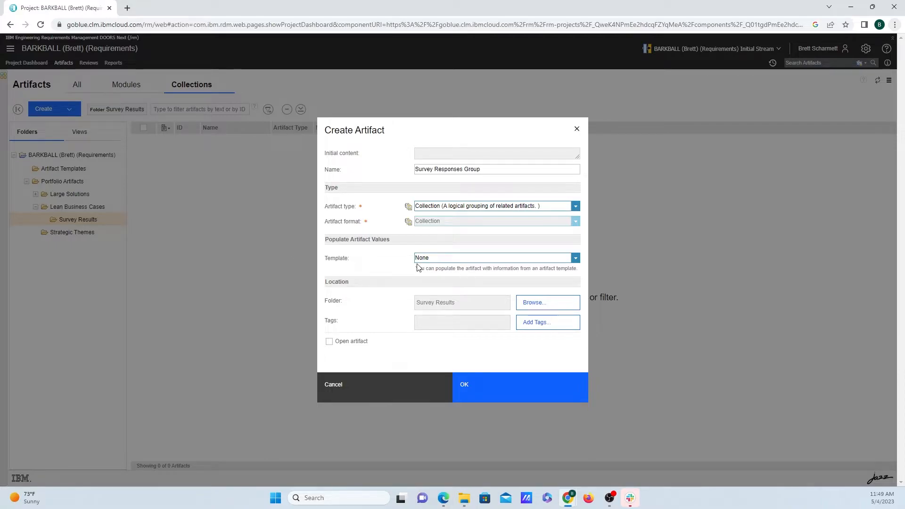
{"action": "left_click", "coordinate": [547, 302]}
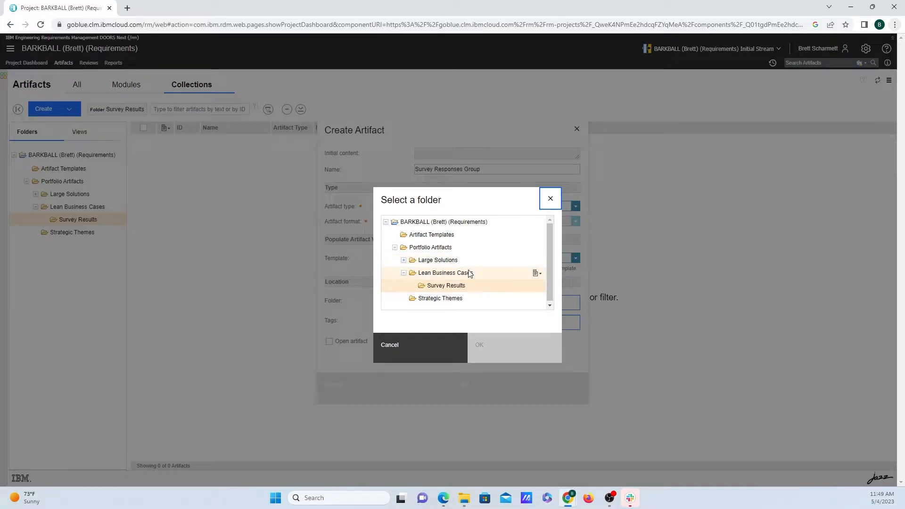
Select Survey Results as the new collection's destination folder.
{"action": "left_click", "coordinate": [445, 285]}
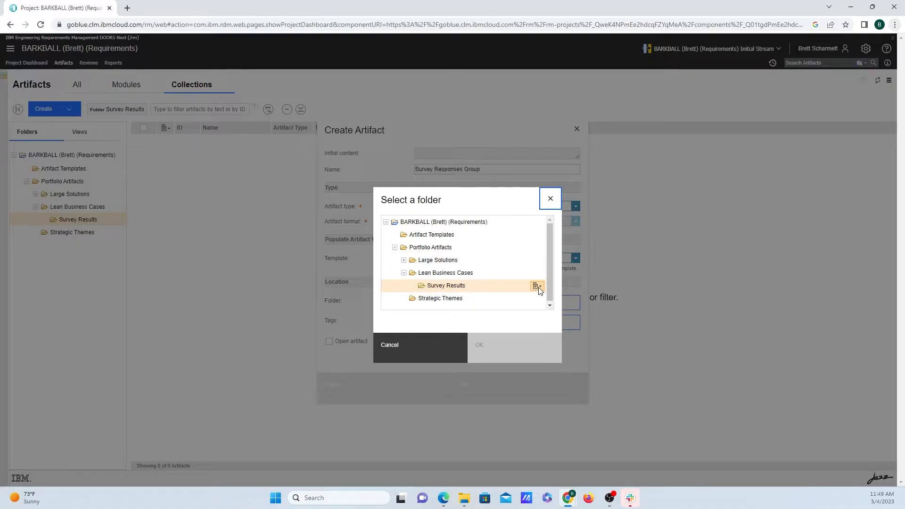
{"action": "left_click", "coordinate": [537, 287]}
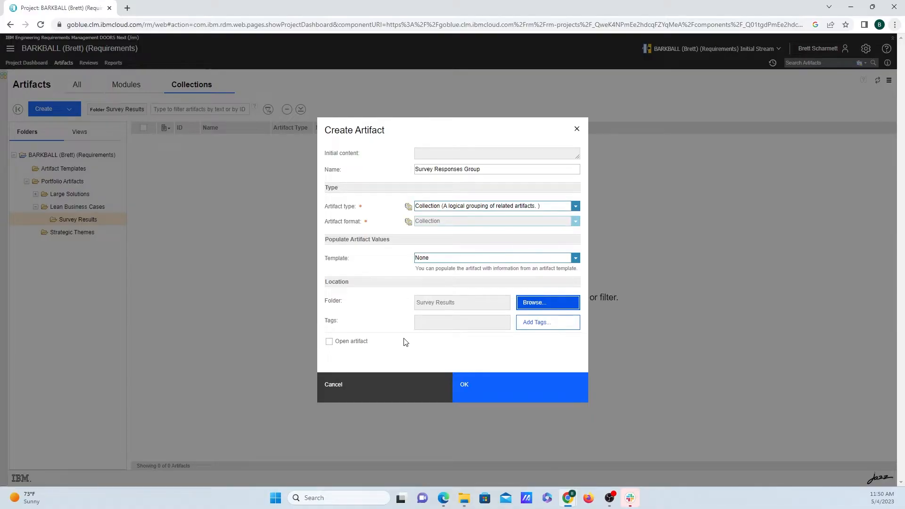
{"action": "mouse_move", "coordinate": [396, 341]}
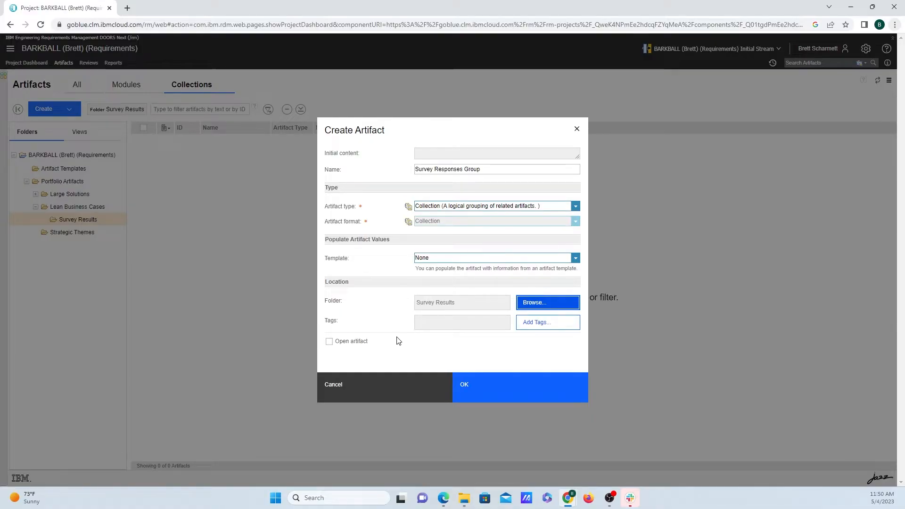
{"action": "mouse_move", "coordinate": [418, 378]}
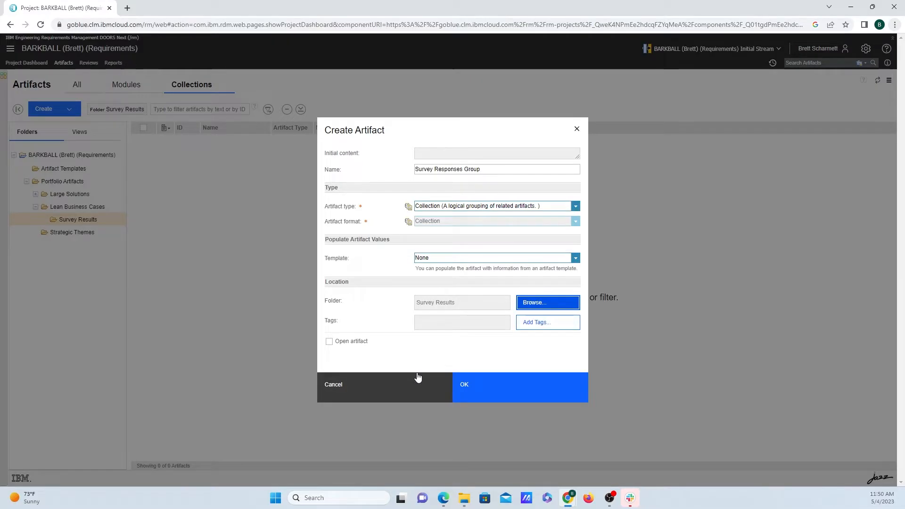
Create the empty Survey Responses Group collection and open it from the Collections list.
{"action": "left_click", "coordinate": [464, 385]}
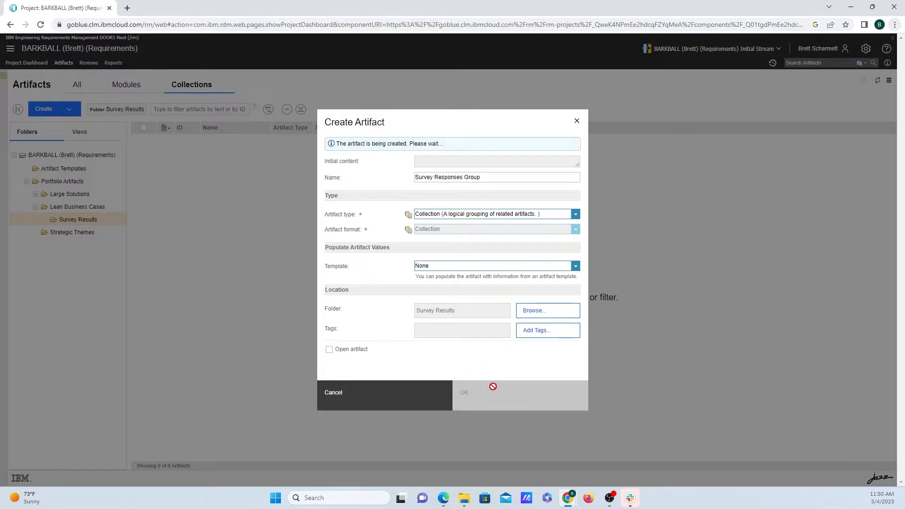
{"action": "left_click", "coordinate": [463, 392]}
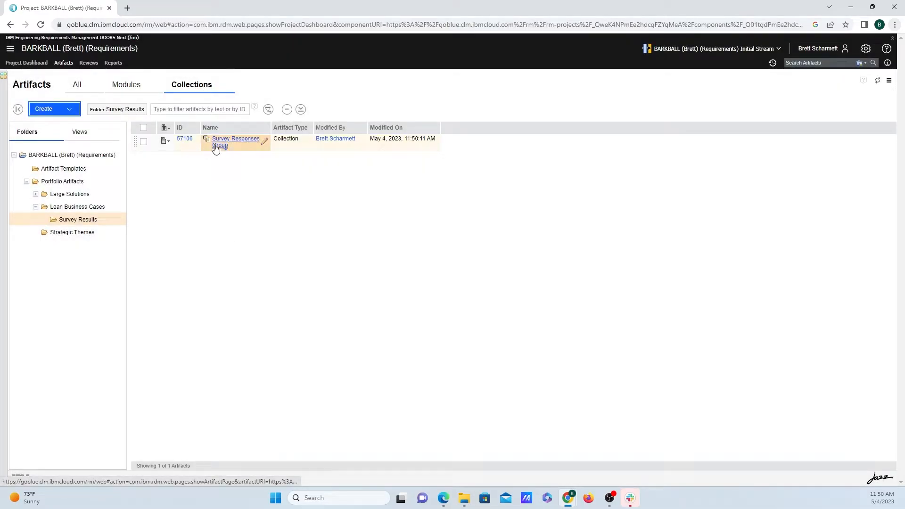
{"action": "left_click", "coordinate": [236, 139]}
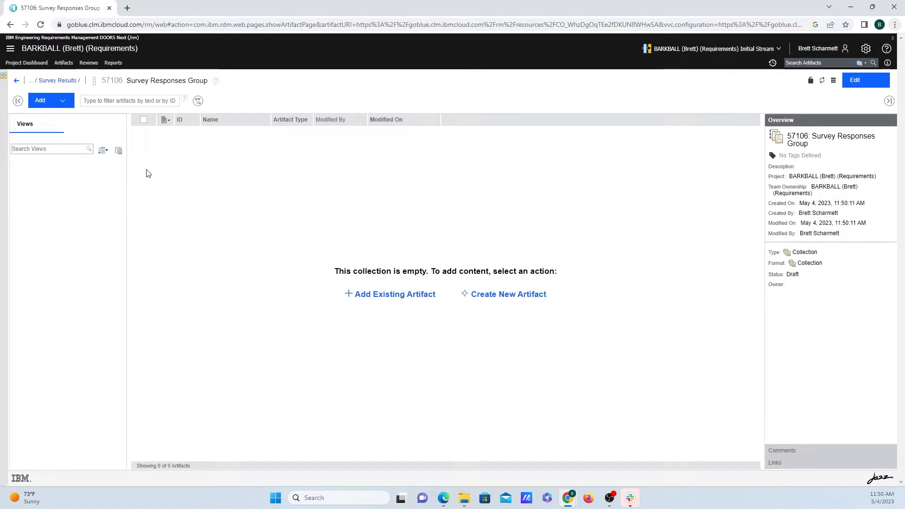
{"action": "mouse_move", "coordinate": [376, 318]}
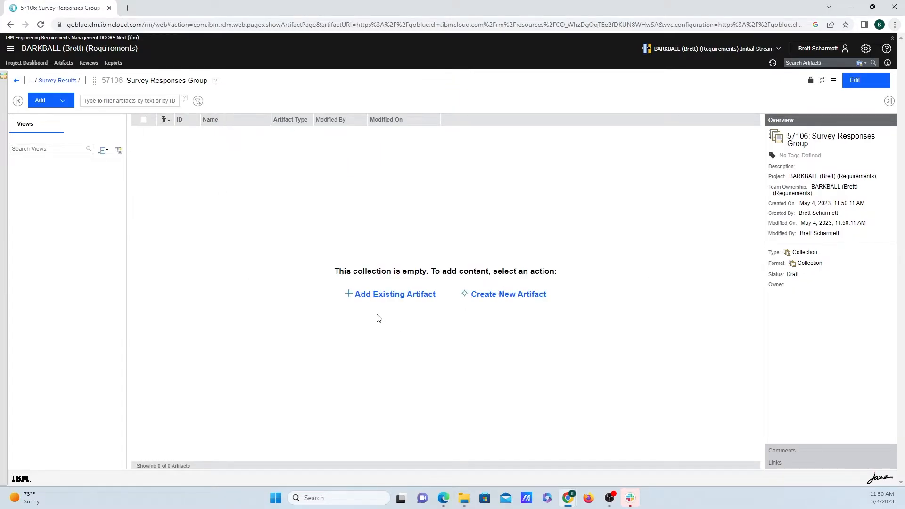
{"action": "mouse_move", "coordinate": [376, 311]}
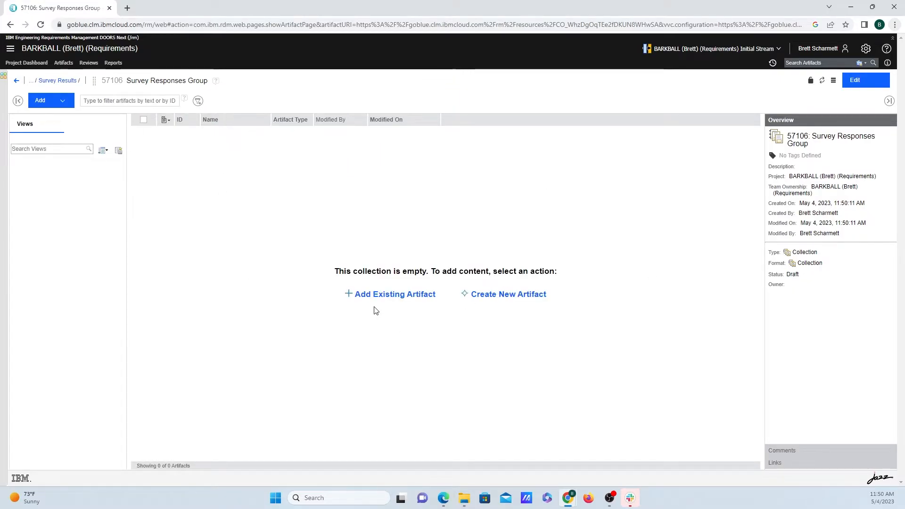
{"action": "left_click", "coordinate": [51, 99]}
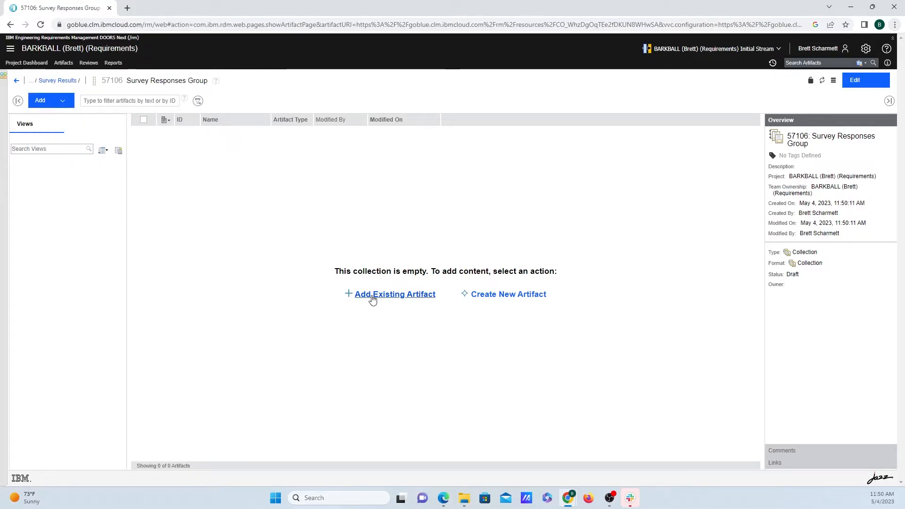
Browse Portfolio Artifacts to the Survey Results folder, listing its 100 survey response PDFs.
{"action": "left_click", "coordinate": [395, 293]}
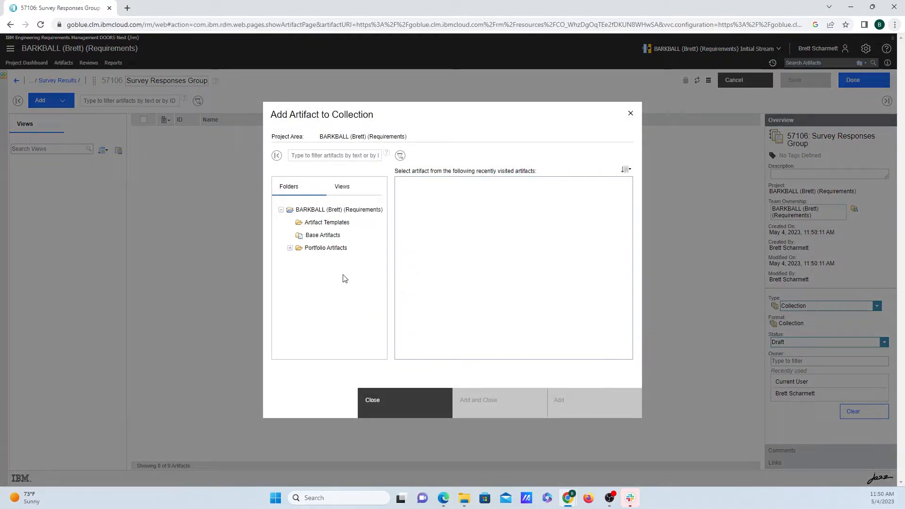
{"action": "left_click", "coordinate": [291, 247]}
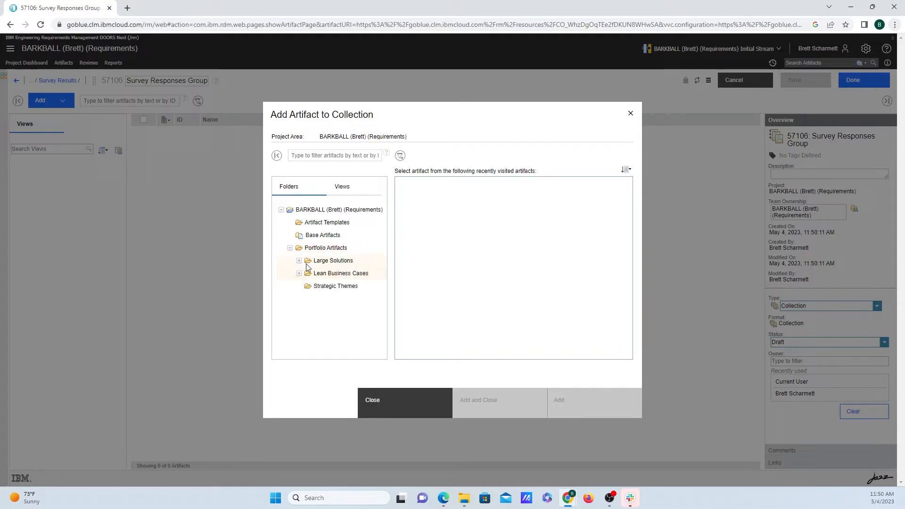
{"action": "left_click", "coordinate": [340, 286]}
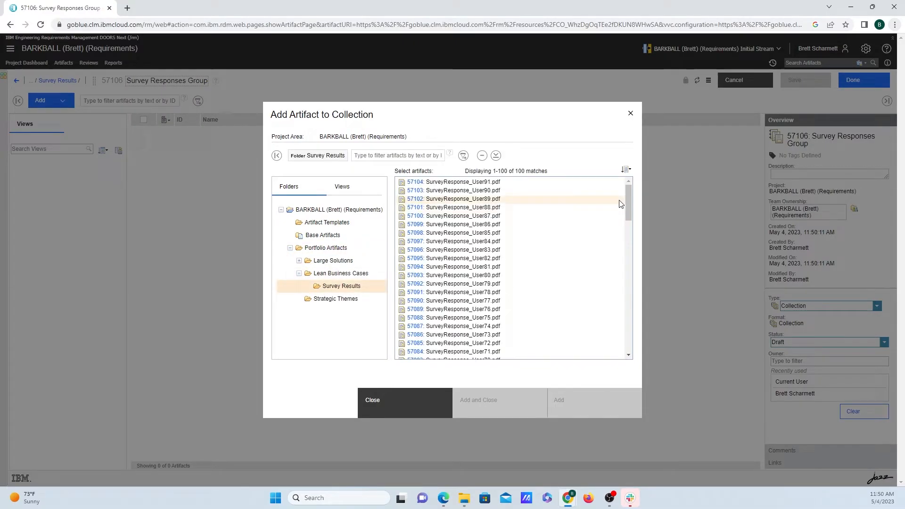
{"action": "left_click", "coordinate": [625, 170]}
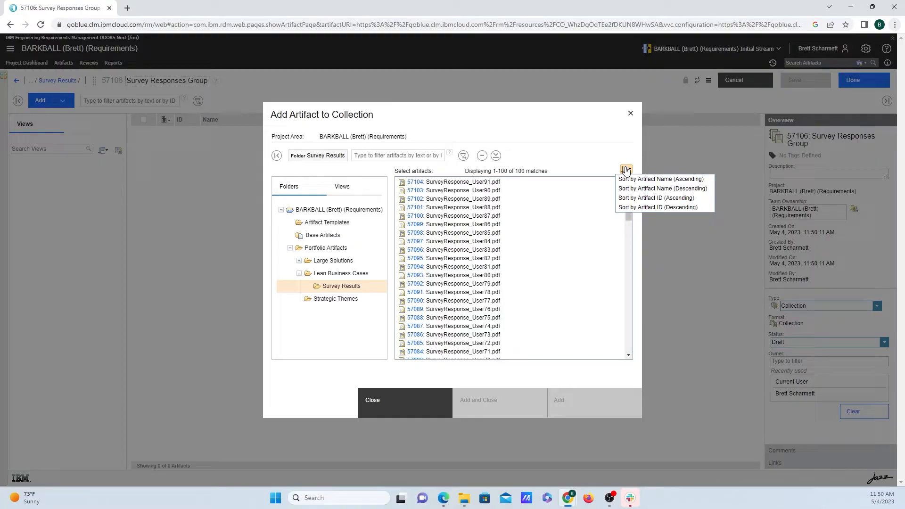
{"action": "left_click", "coordinate": [626, 170]}
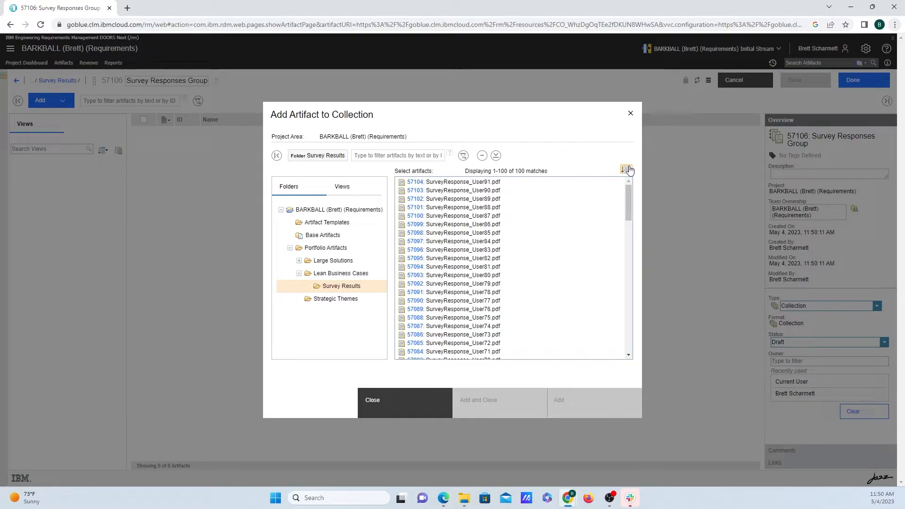
{"action": "left_click", "coordinate": [627, 155]}
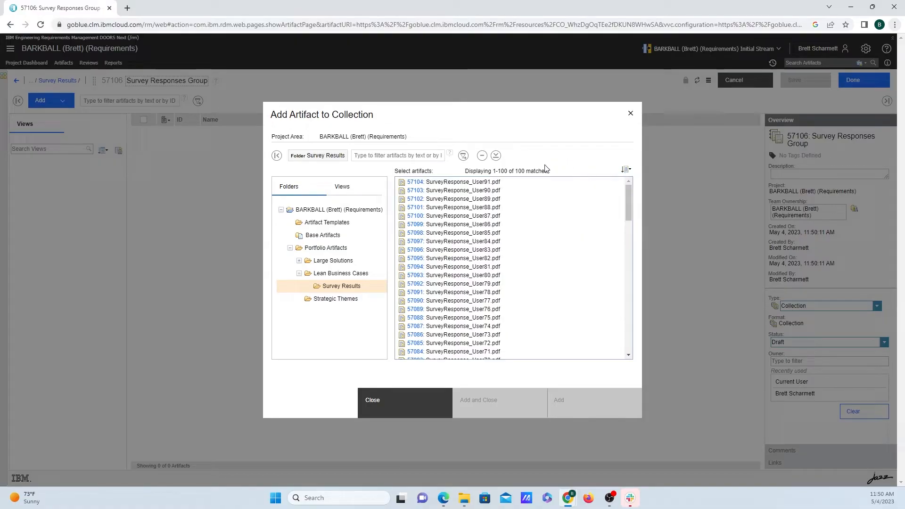
{"action": "left_click", "coordinate": [462, 155]}
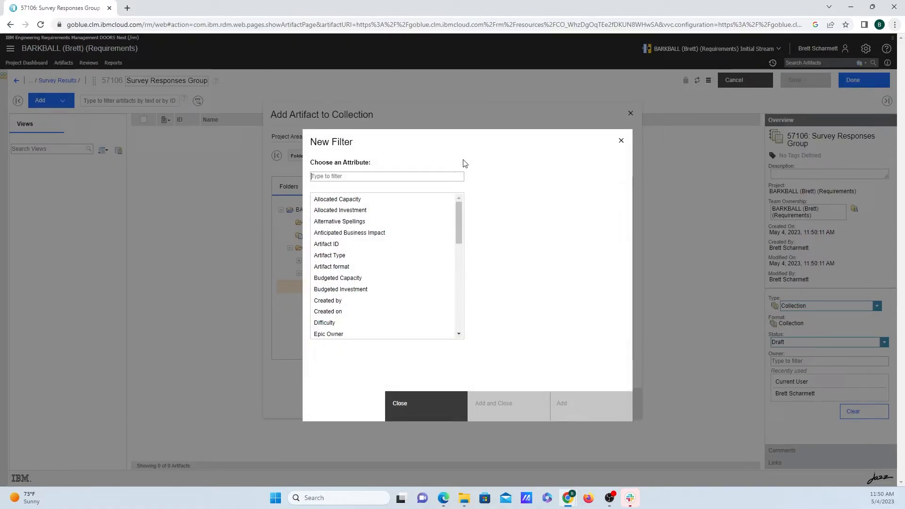
{"action": "mouse_move", "coordinate": [369, 313]}
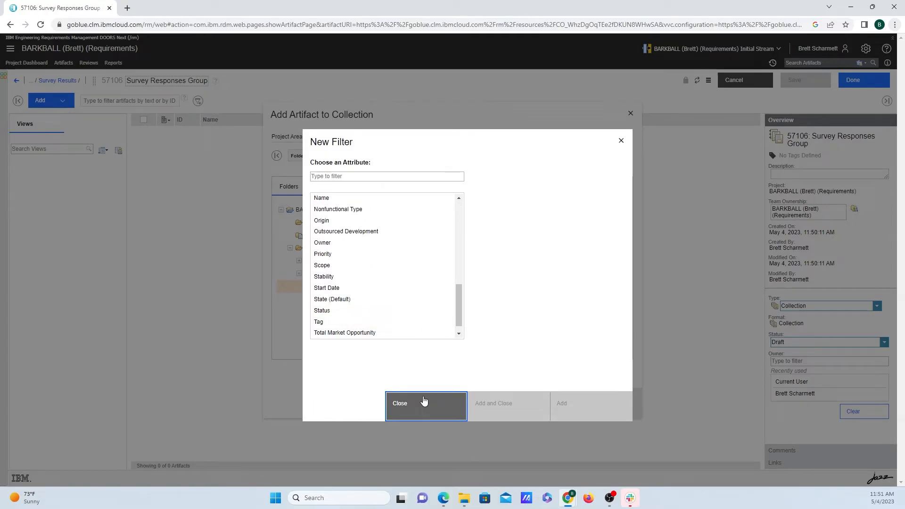
{"action": "left_click", "coordinate": [399, 402]}
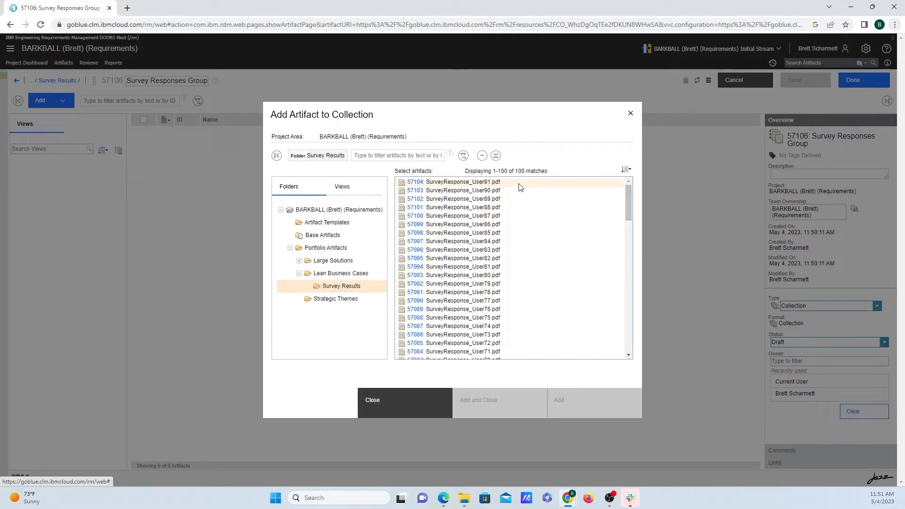
Select all 100 survey response PDFs and add them to the collection.
{"action": "left_click", "coordinate": [455, 181]}
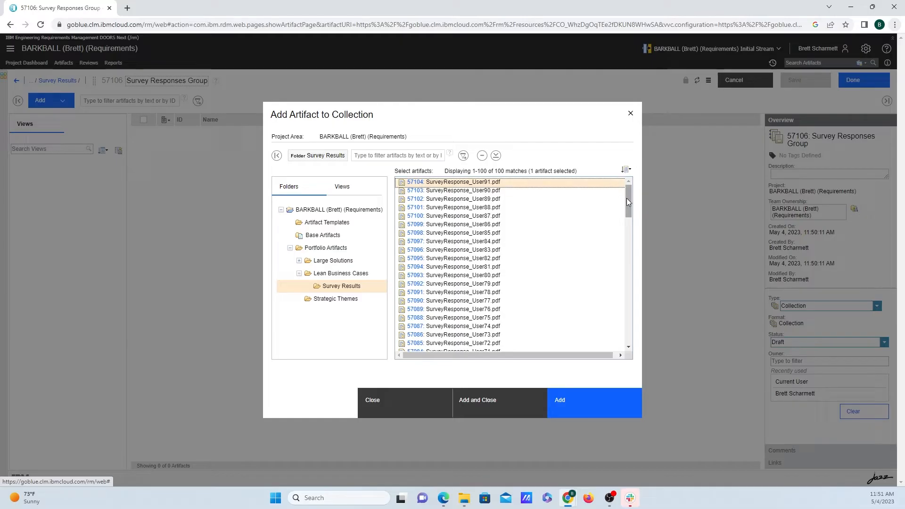
{"action": "scroll", "scroll_direction": "down", "scroll_amount": 3}
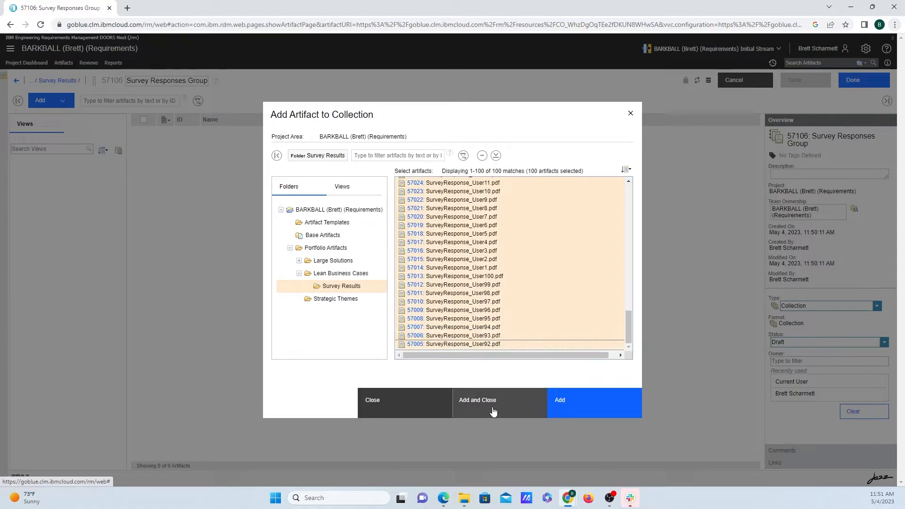
{"action": "left_click", "coordinate": [477, 400]}
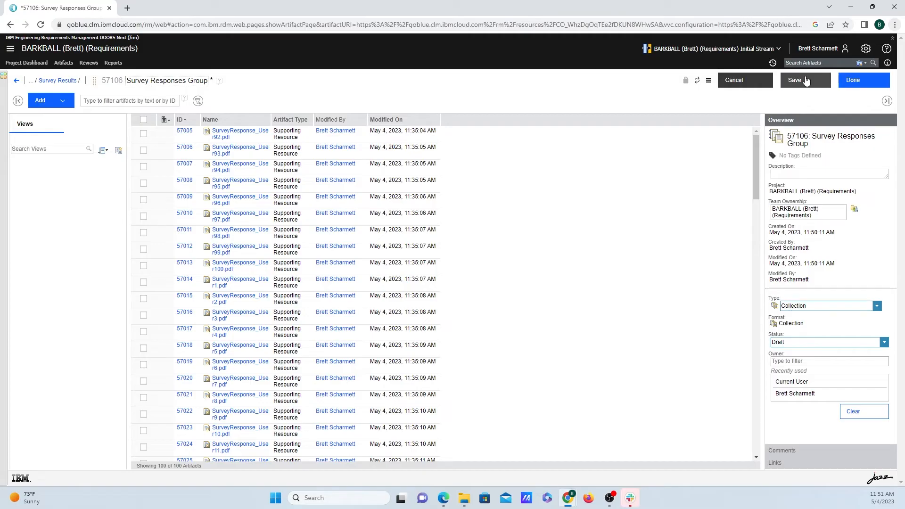
Save the collection, then reopen Survey Responses Group and scroll through its 100 PDFs.
{"action": "left_click", "coordinate": [793, 80]}
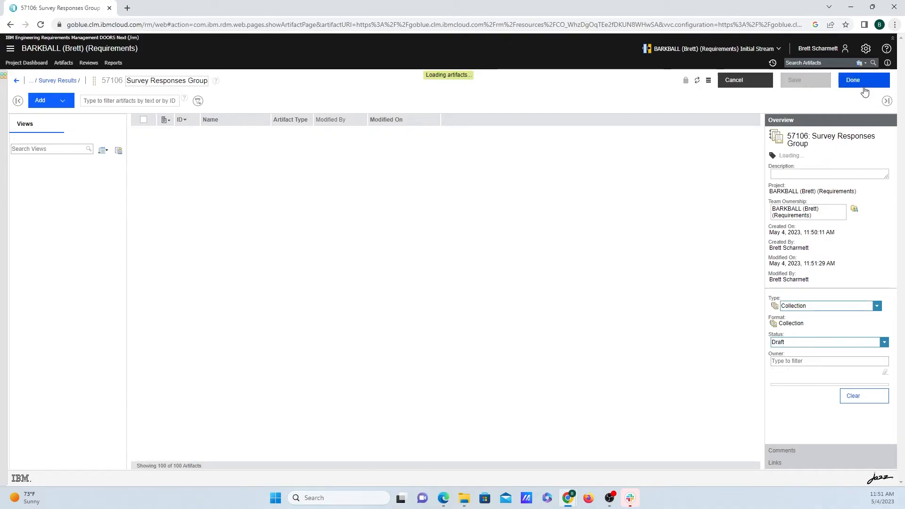
{"action": "left_click", "coordinate": [852, 80]}
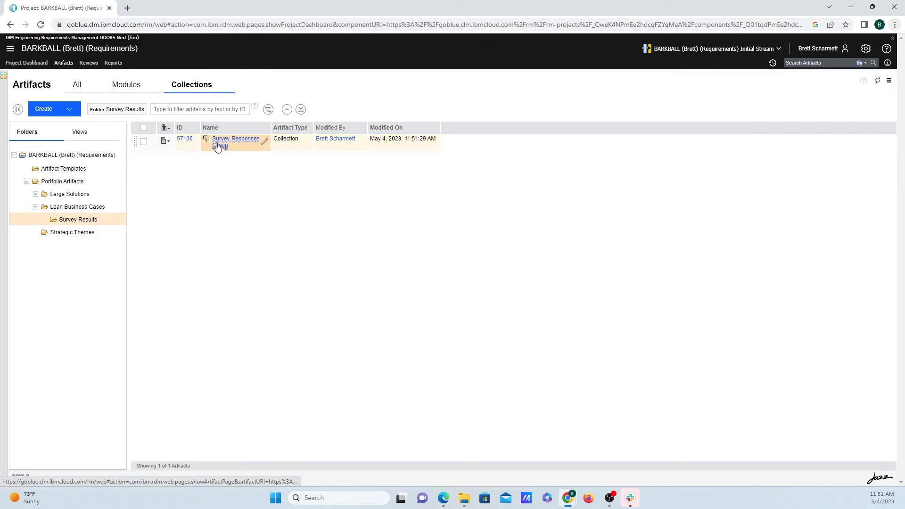
{"action": "left_click", "coordinate": [235, 139]}
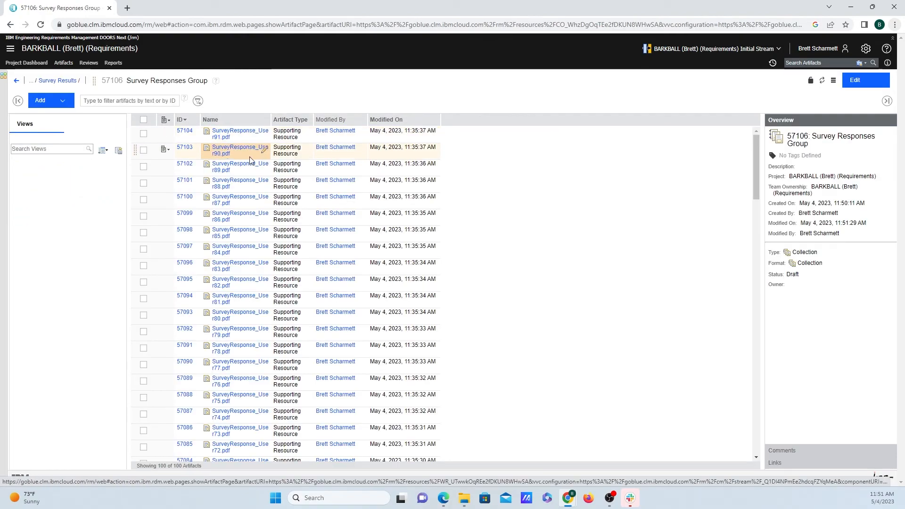
{"action": "scroll", "scroll_direction": "down", "scroll_amount": 3}
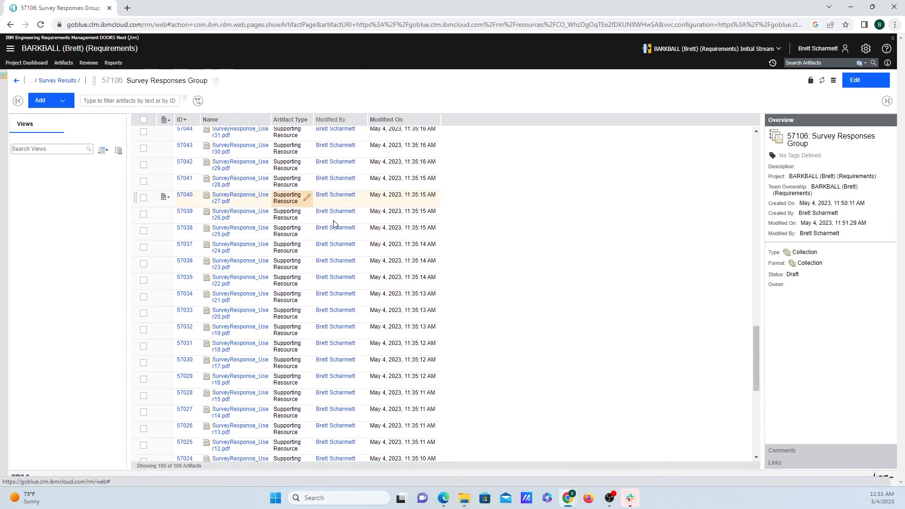
{"action": "scroll", "scroll_direction": "down", "scroll_amount": 3}
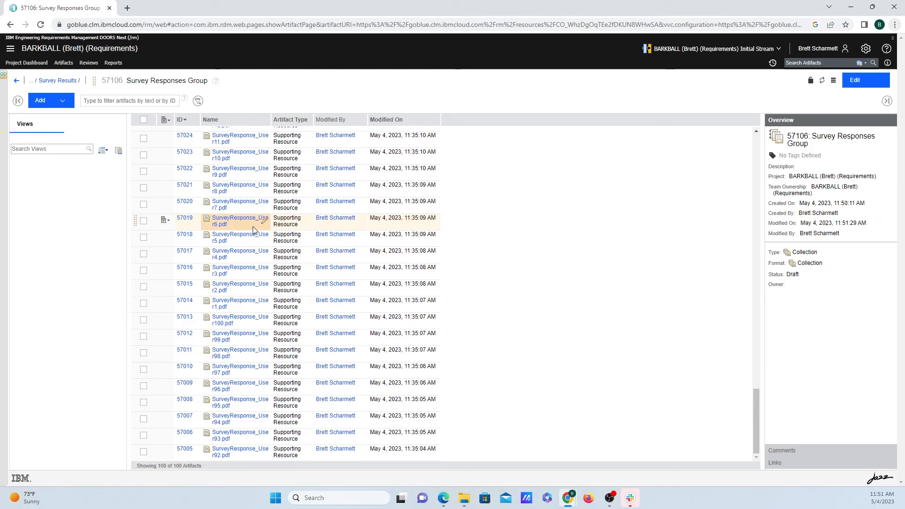